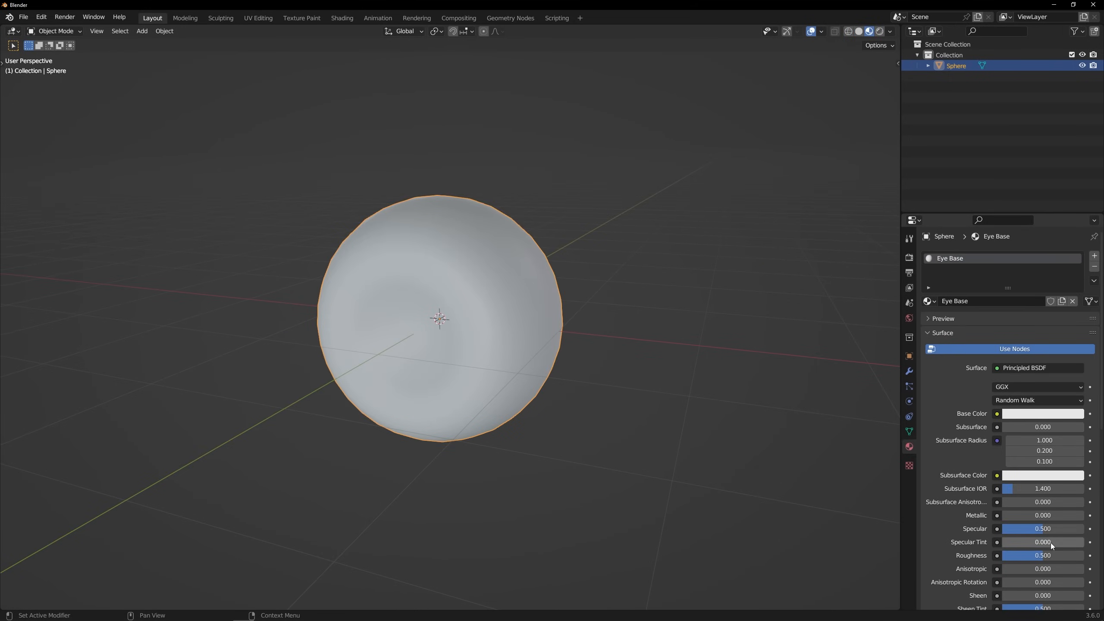
Set the Iris material's colour ramp stops to black pupil and blue iris.
{"action": "key", "text": "Tab"}
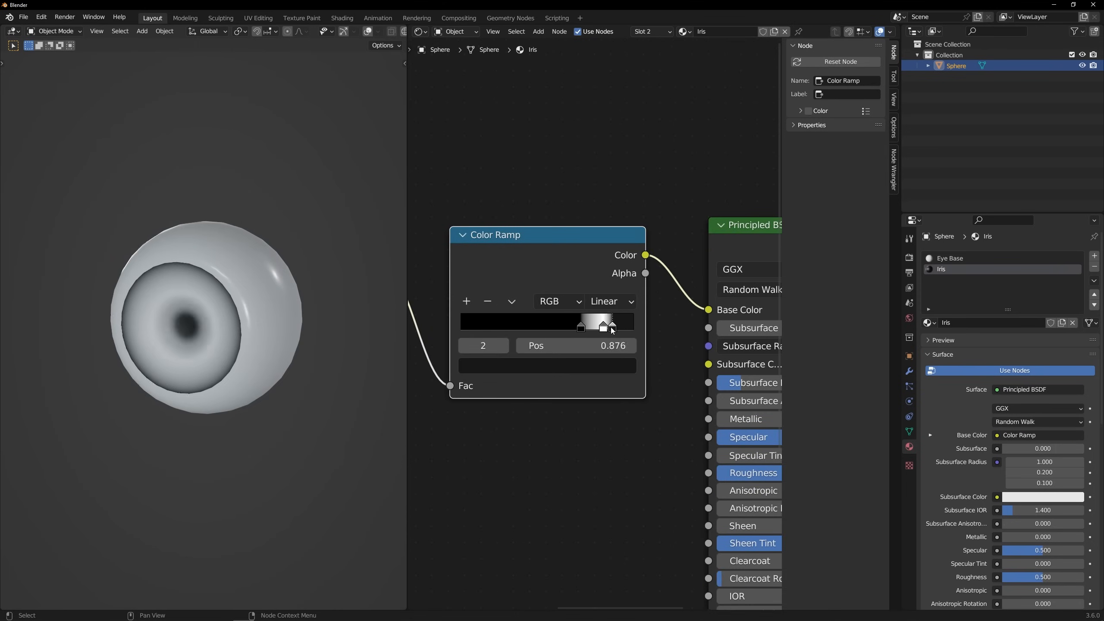
{"action": "left_click", "coordinate": [602, 325]}
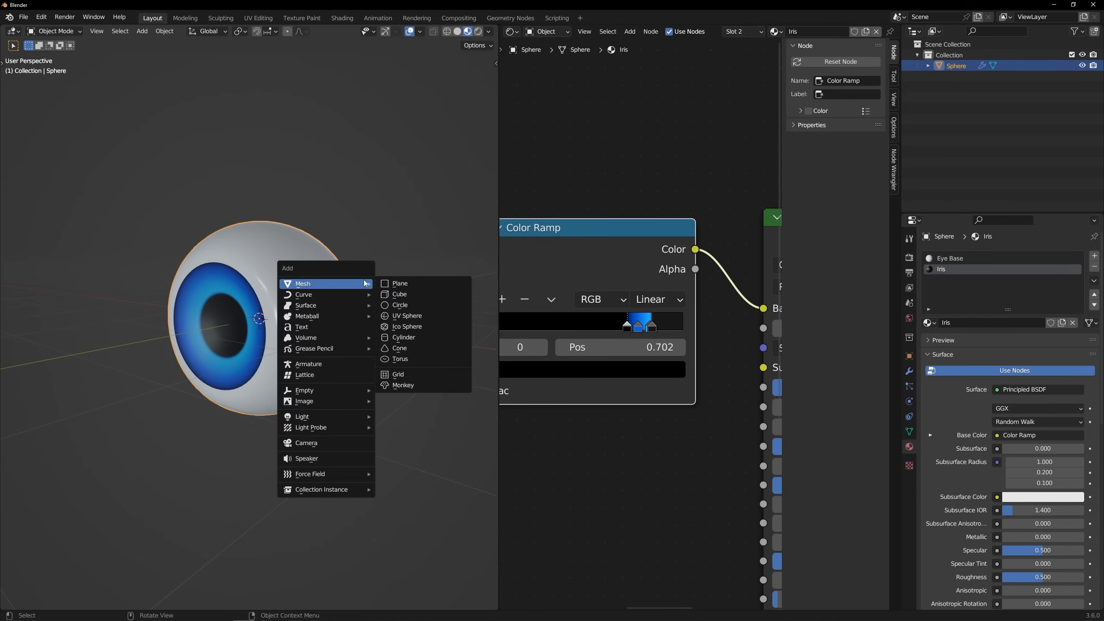
Select the cartoon character's head to show its Face material.
{"action": "left_click", "coordinate": [407, 316]}
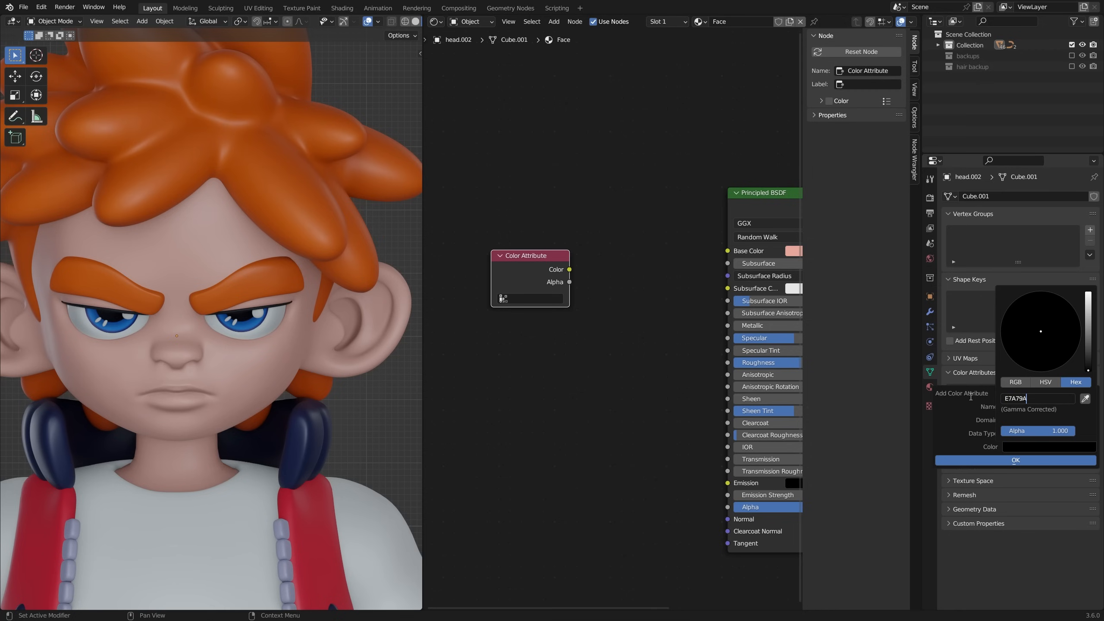
Create the Face Paint color attribute and connect its node to Base Color.
{"action": "left_click", "coordinate": [1015, 460]}
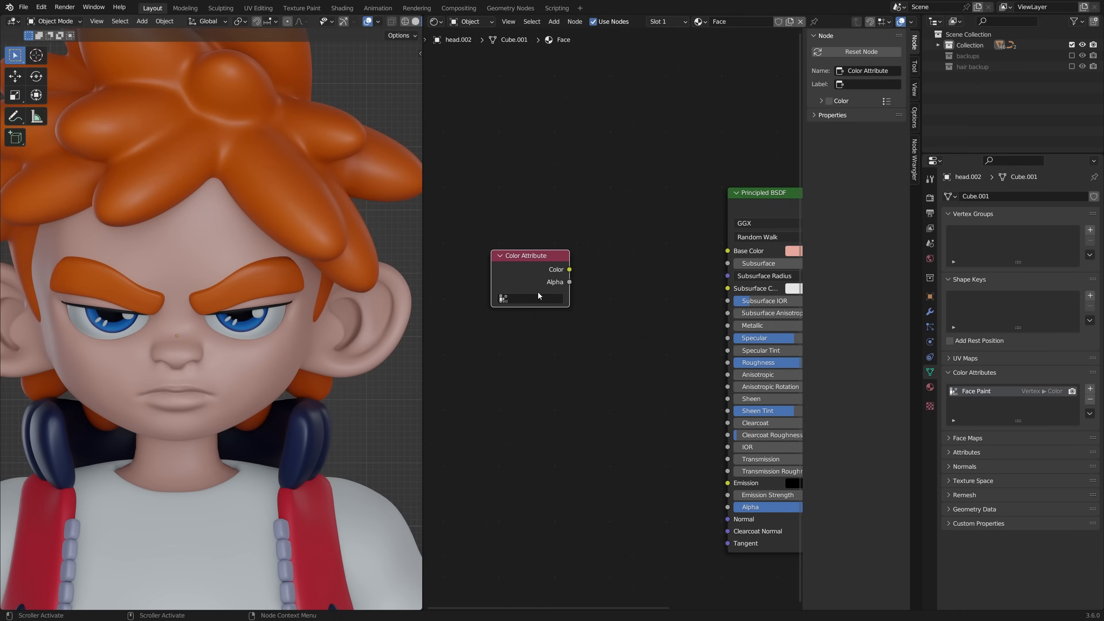
{"action": "left_click_drag", "start_coordinate": [528, 255], "coordinate": [581, 226]}
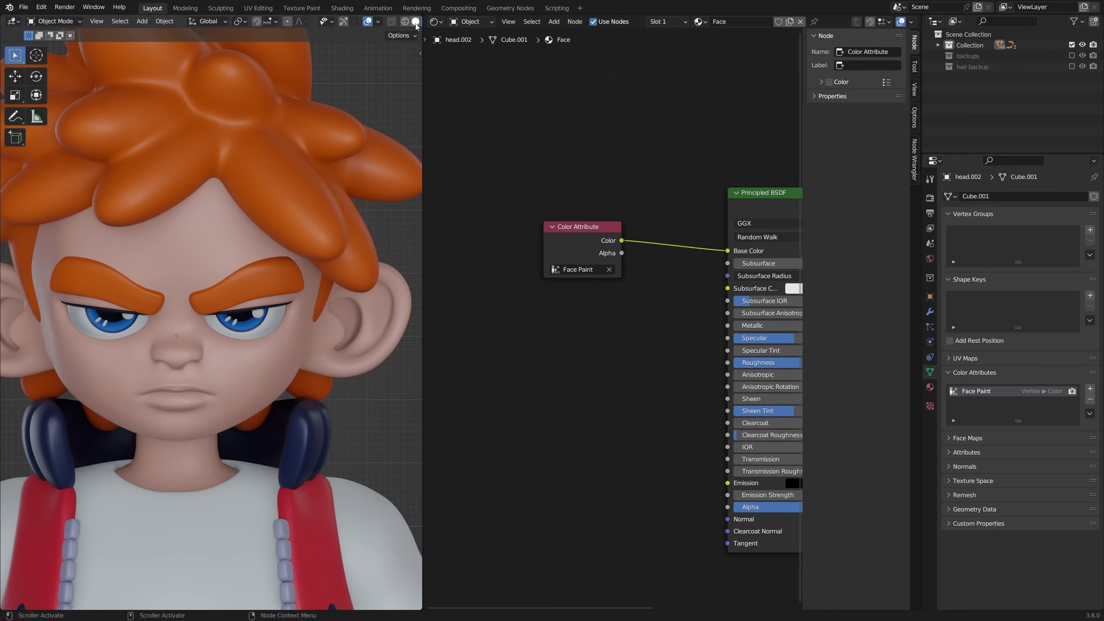
{"action": "left_click", "coordinate": [53, 21]}
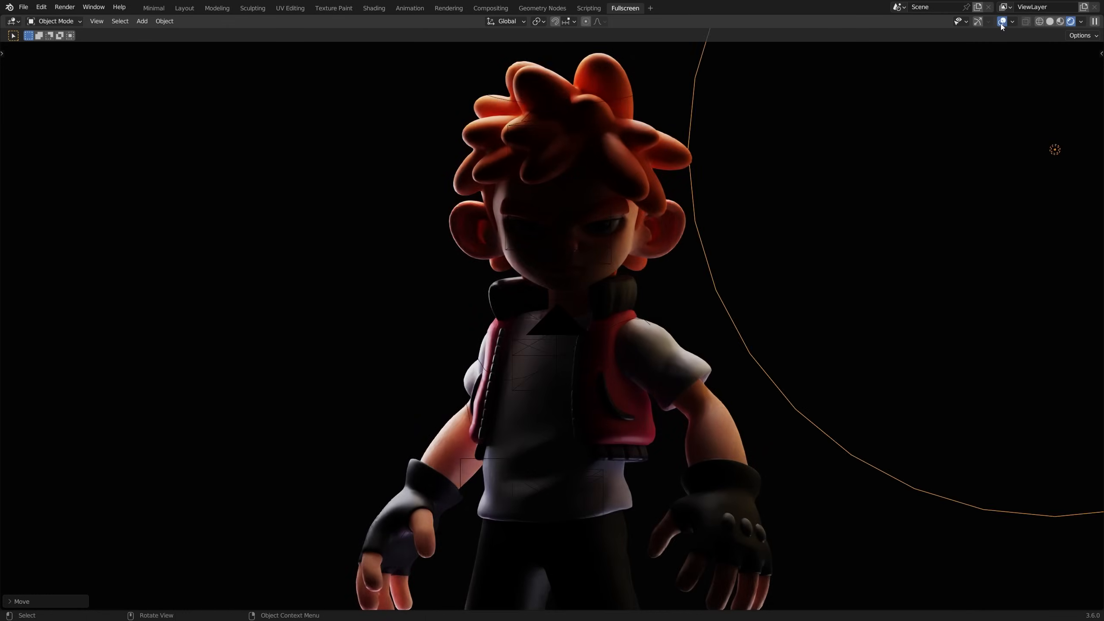
Open a scene light's context options to adjust its power.
{"action": "right_click", "coordinate": [553, 303]}
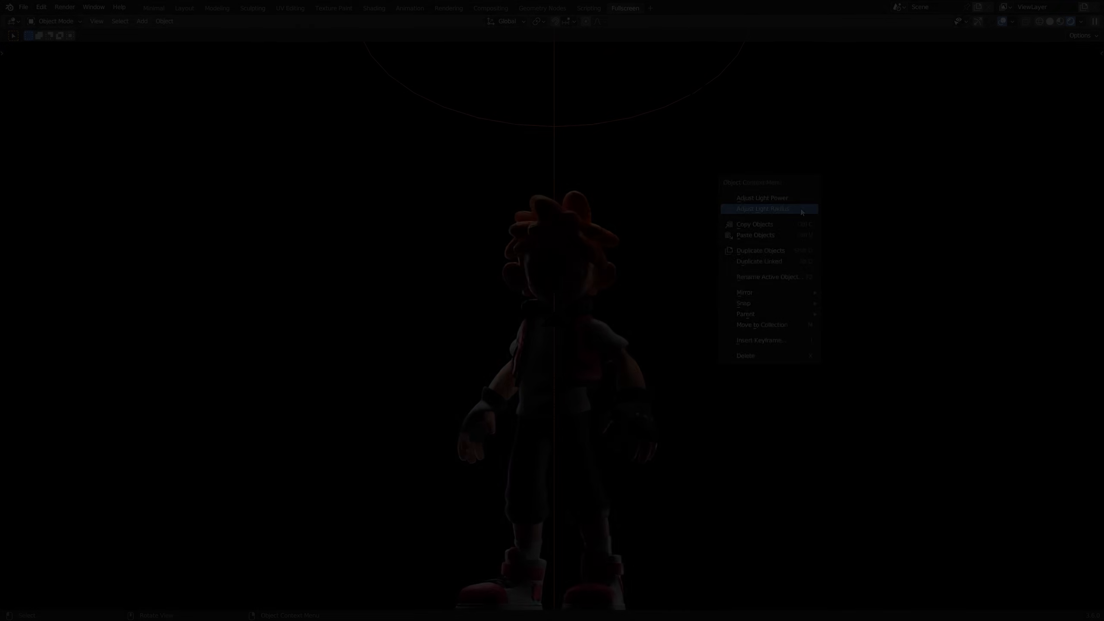